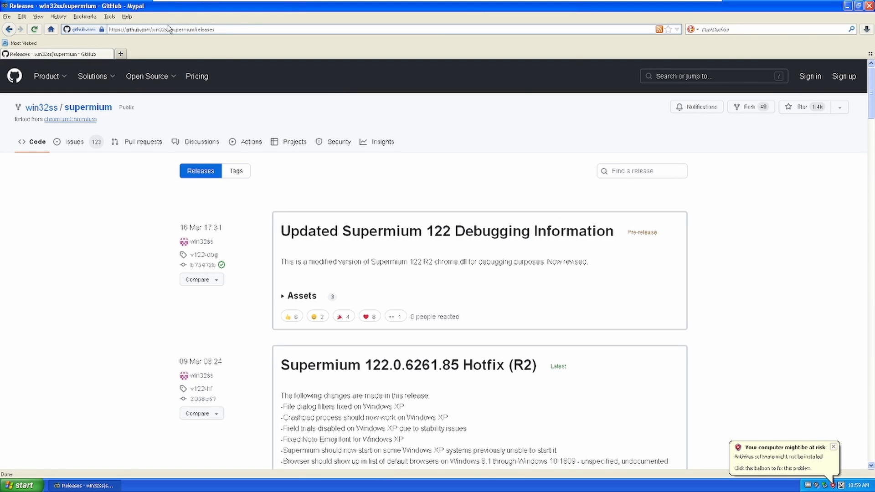
- Scroll the DuckDuckGo results and open the official Supermium Web Browser homepage from win32subsystem.live
scroll("down", 3)
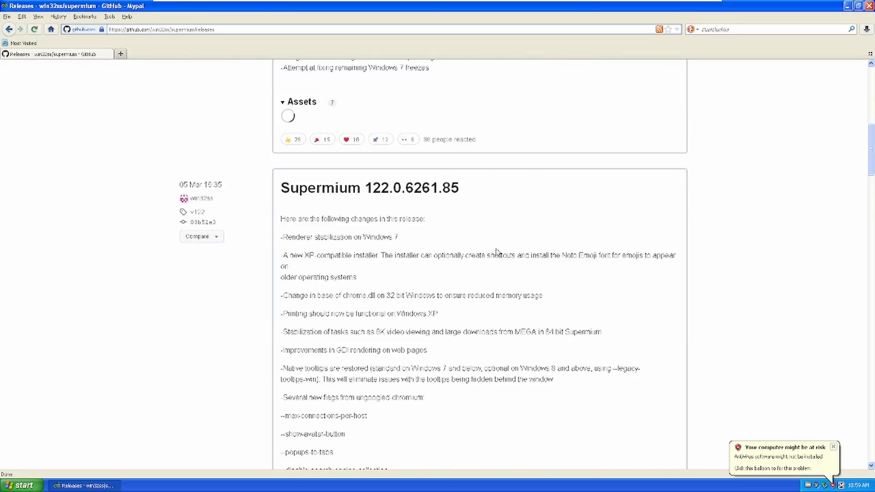
scroll("down", 3)
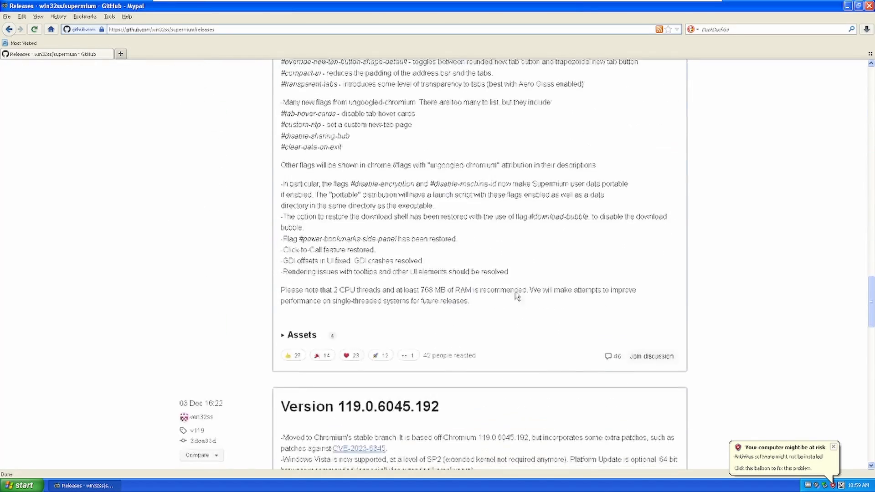
scroll("down", 3)
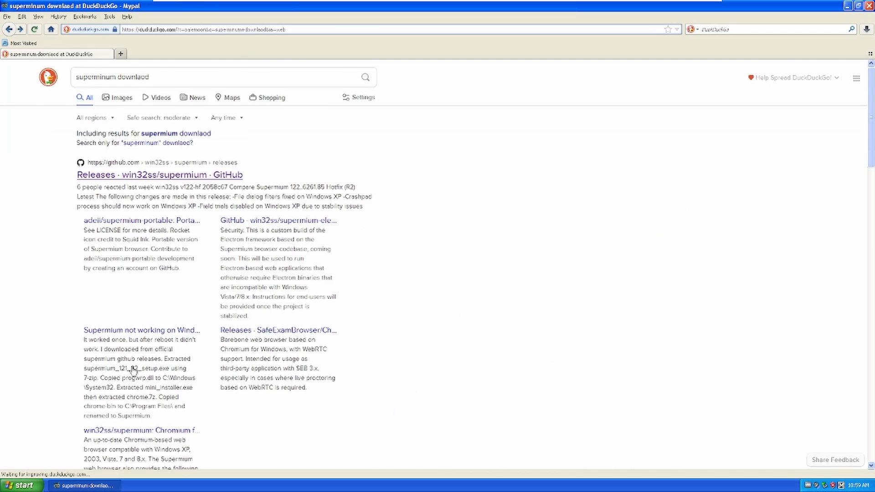
scroll("down", 3)
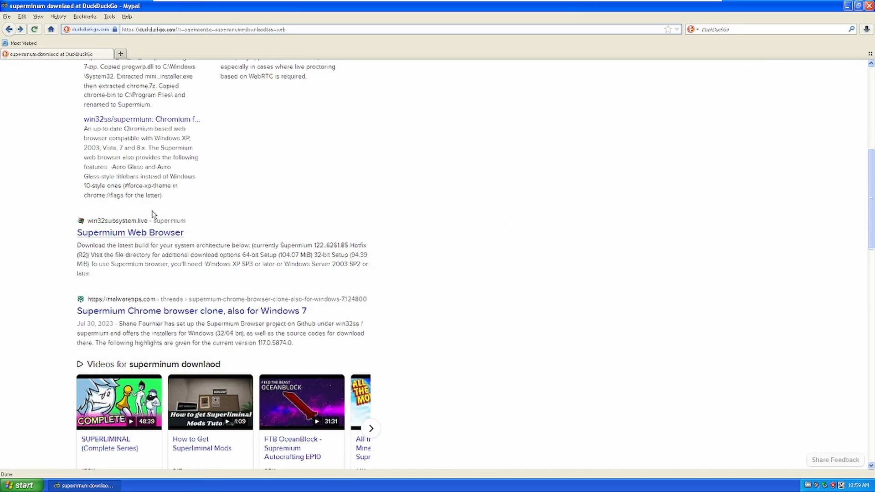
left_click(129, 233)
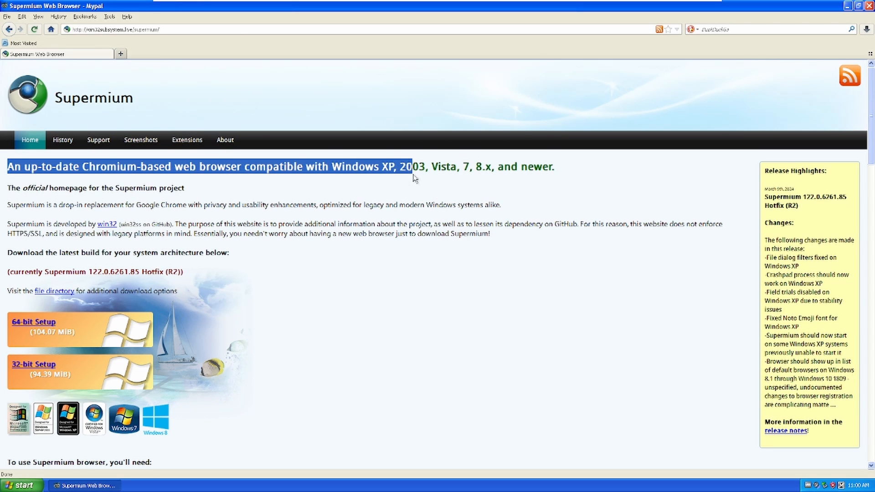
- Download the 64-bit Supermium setup and save the installer file to disk
left_click_drag(412, 165, 455, 166)
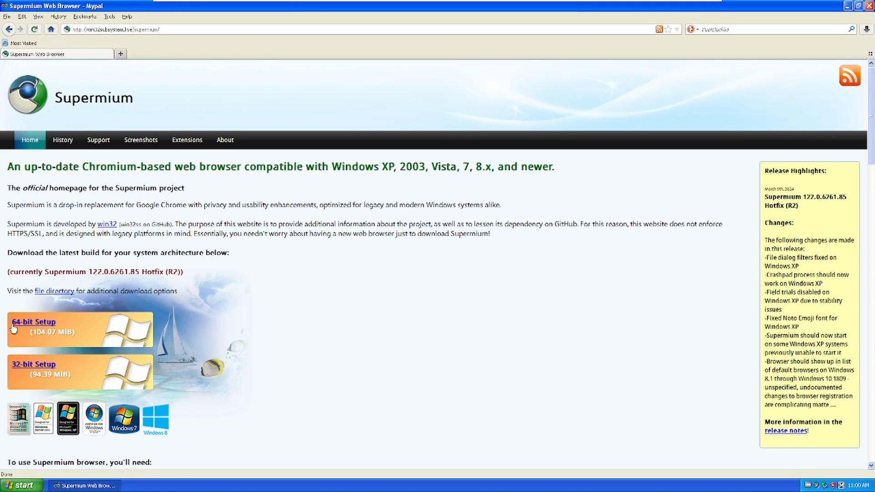
left_click(35, 322)
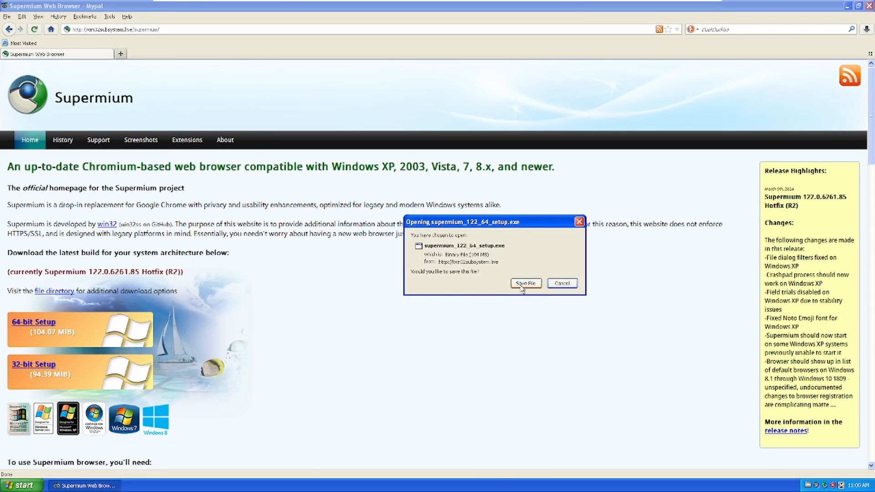
left_click(525, 284)
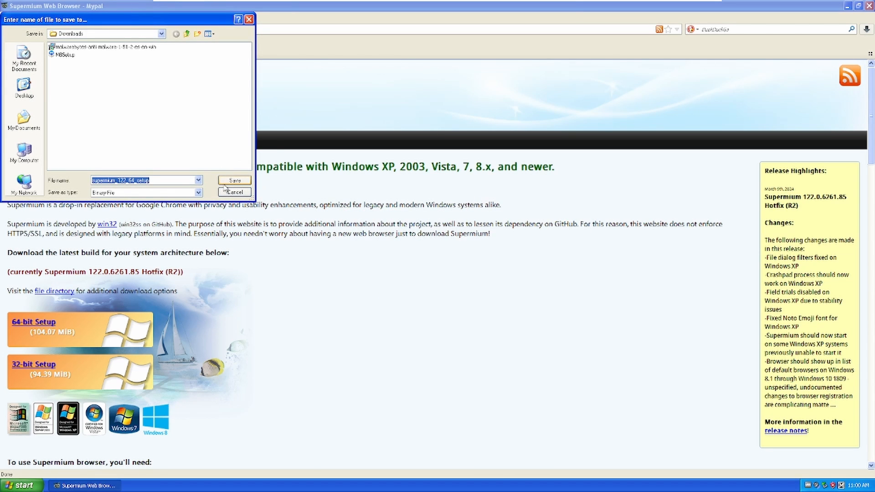
left_click(234, 192)
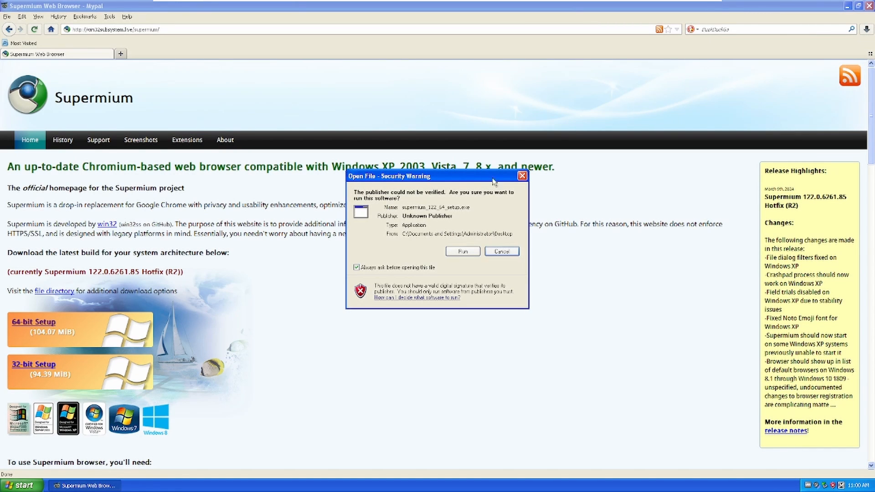
- Dismiss the security prompt to run the installer and close the Mypal window
left_click(501, 252)
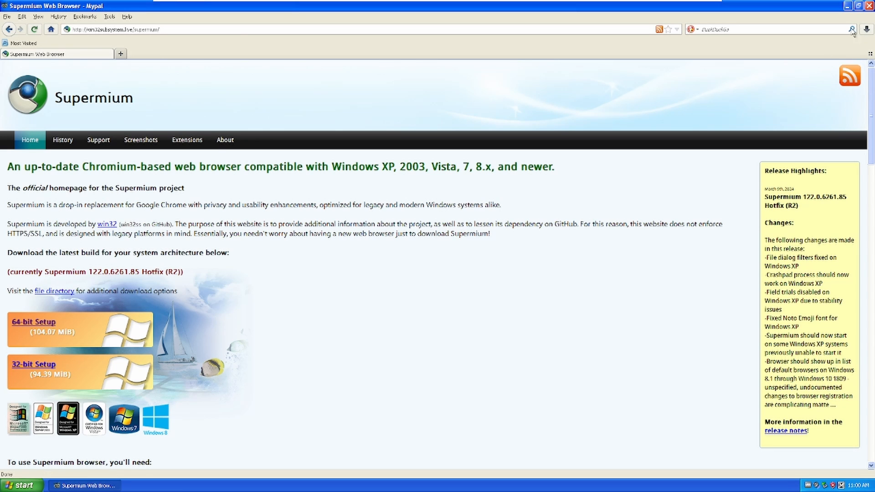
mouse_move(780, 58)
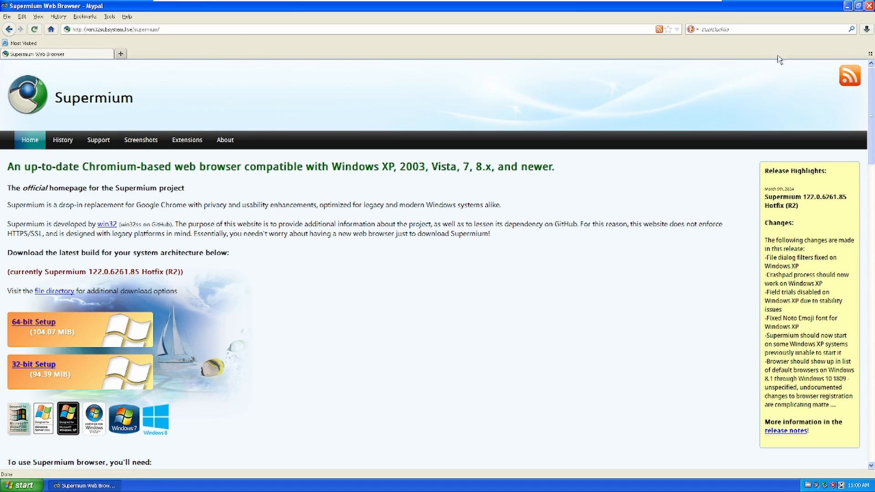
left_click(845, 8)
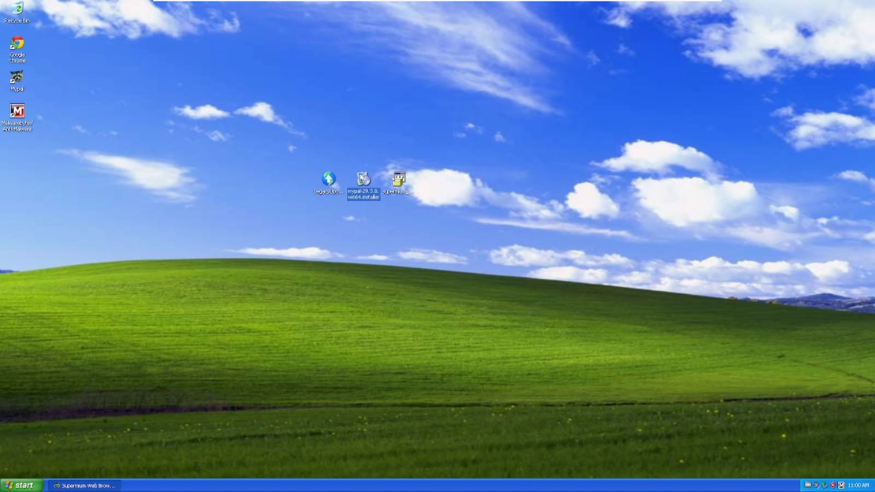
mouse_move(520, 216)
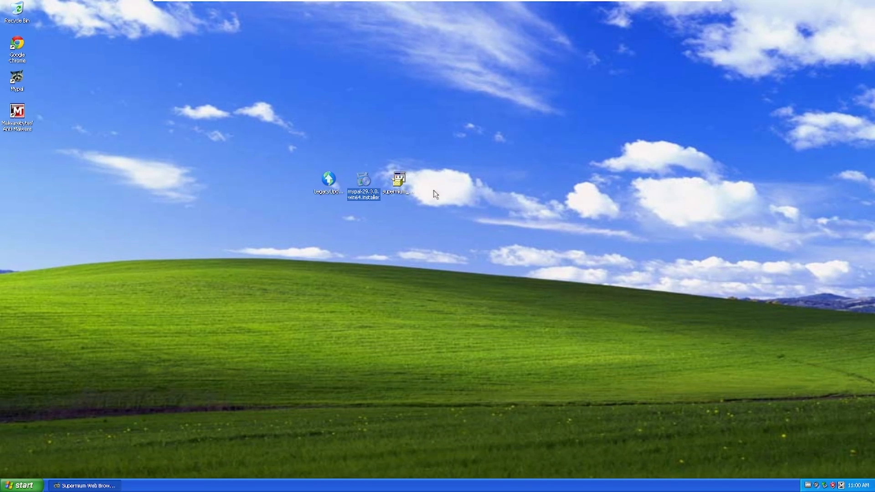
mouse_move(140, 434)
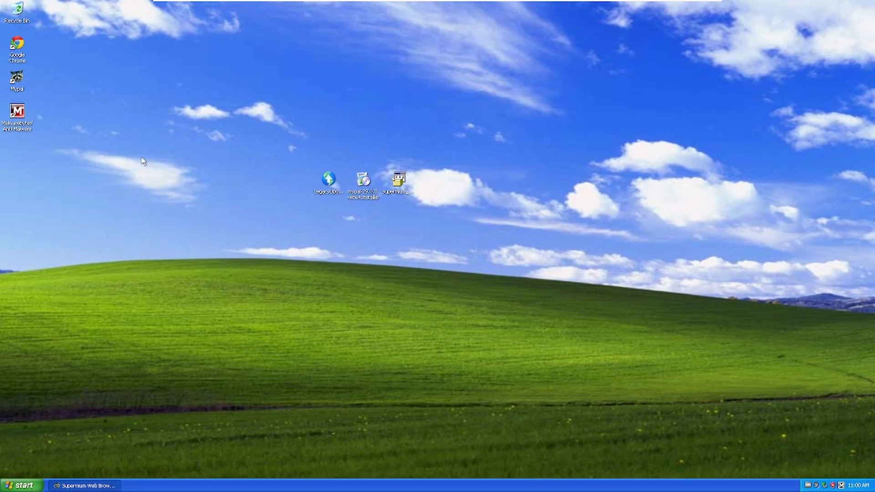
mouse_move(516, 433)
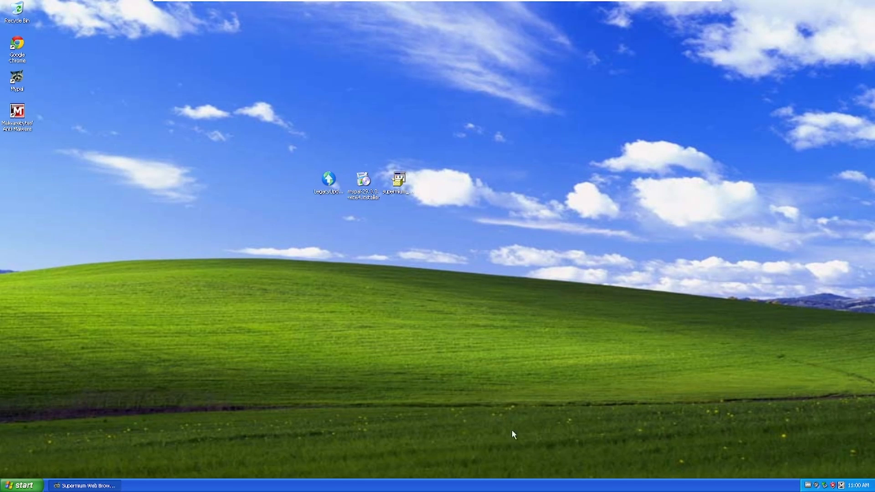
- Launch supermium_122_64_setup from the desktop and confirm Yes to install Supermium
left_click(397, 179)
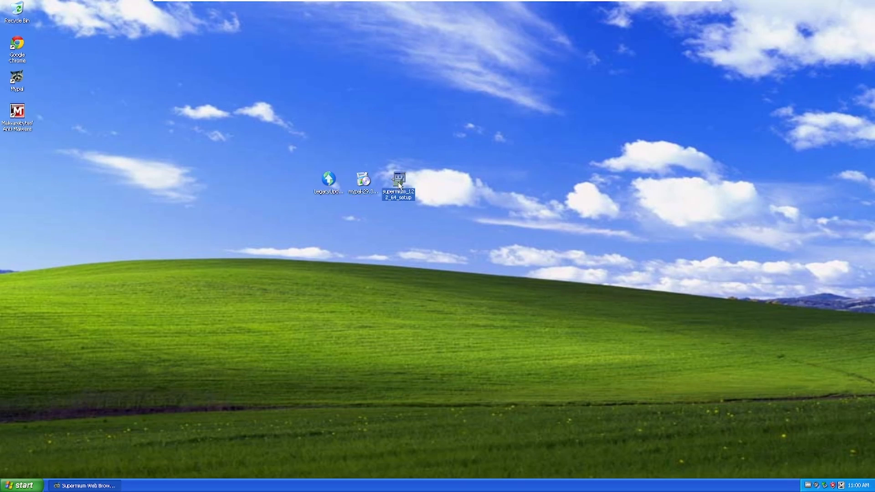
double_click(398, 180)
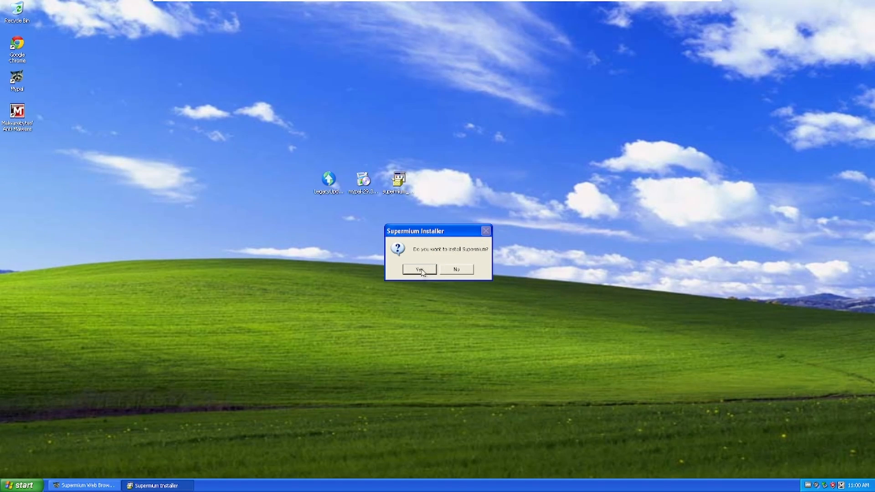
left_click(419, 269)
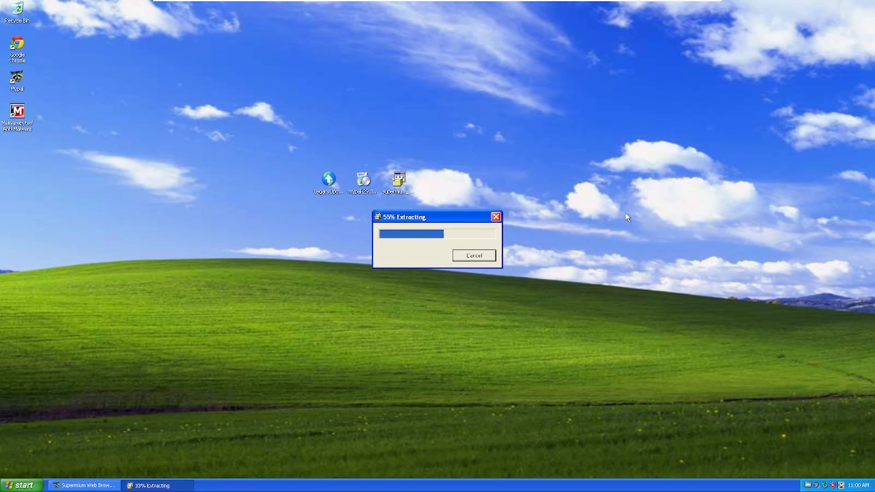
mouse_move(324, 145)
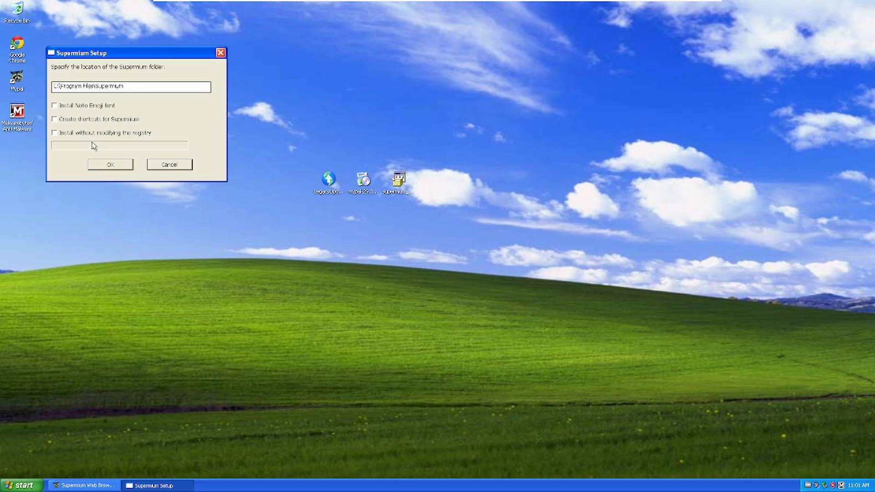
- Install to Program Files, close the completion notice, and rerun setup with 'Create shortcuts for Supermium' enabled
left_click(109, 164)
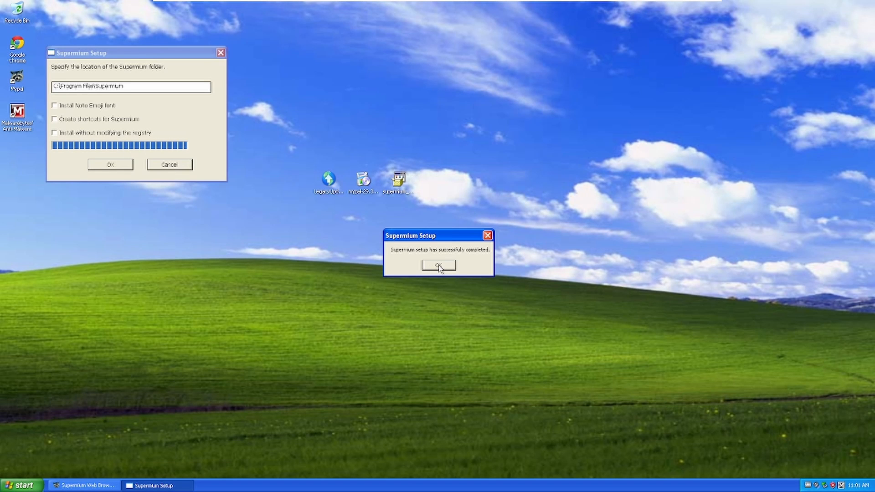
mouse_move(404, 295)
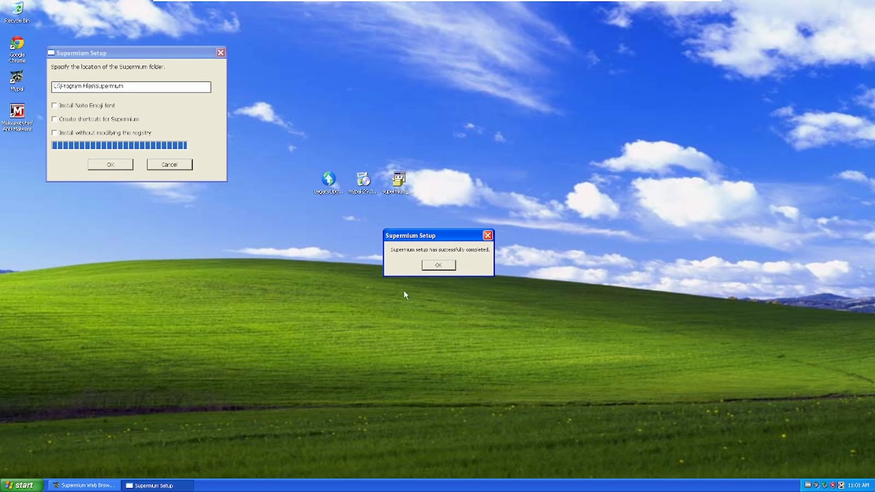
mouse_move(483, 267)
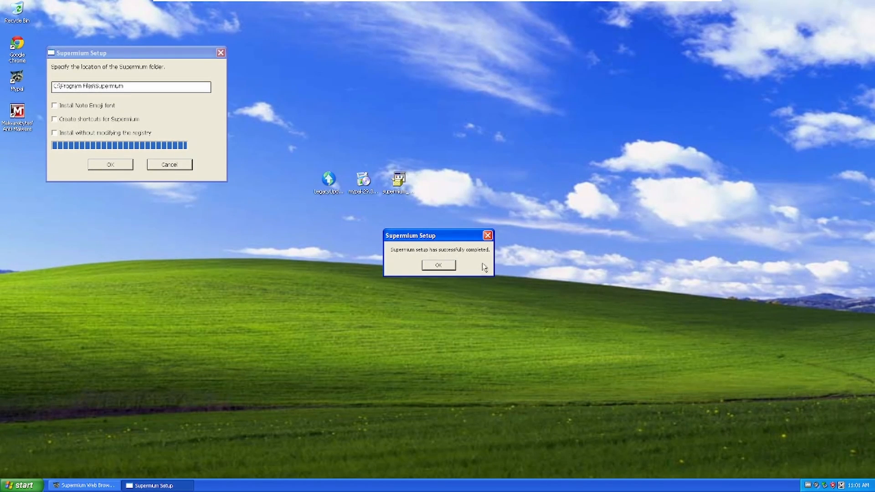
left_click(438, 266)
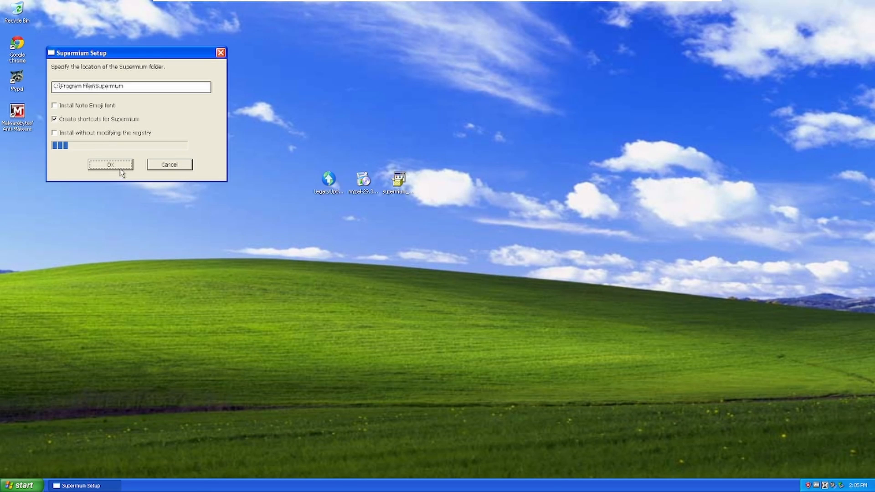
left_click(109, 164)
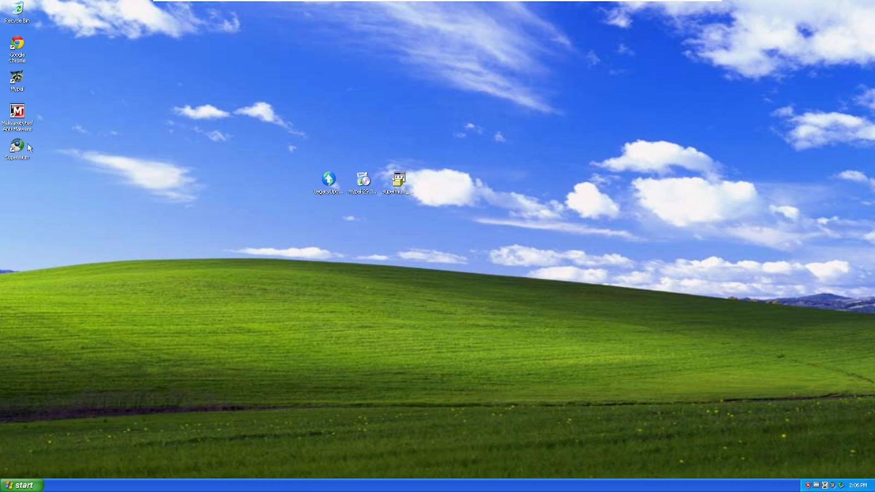
mouse_move(47, 153)
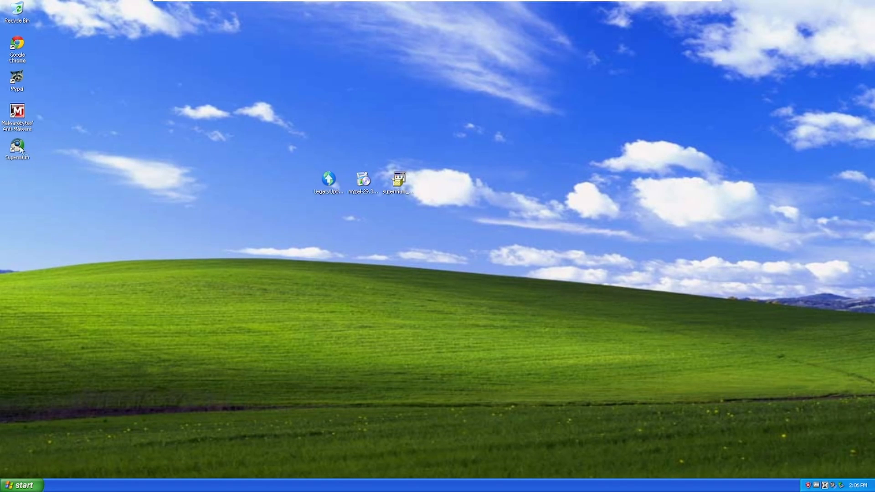
- Choose 'Don't sign in' on the Sign in to Supermium screen, landing on a blank New Tab
left_click_drag(16, 149, 534, 215)
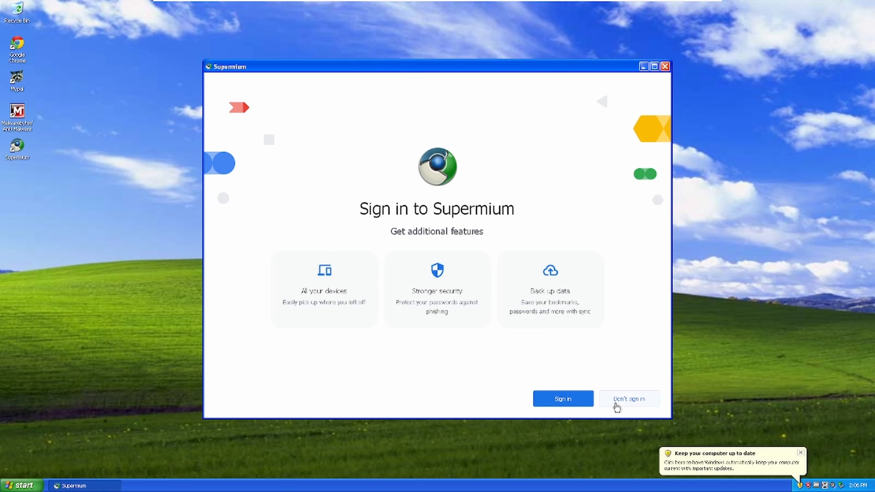
left_click(629, 399)
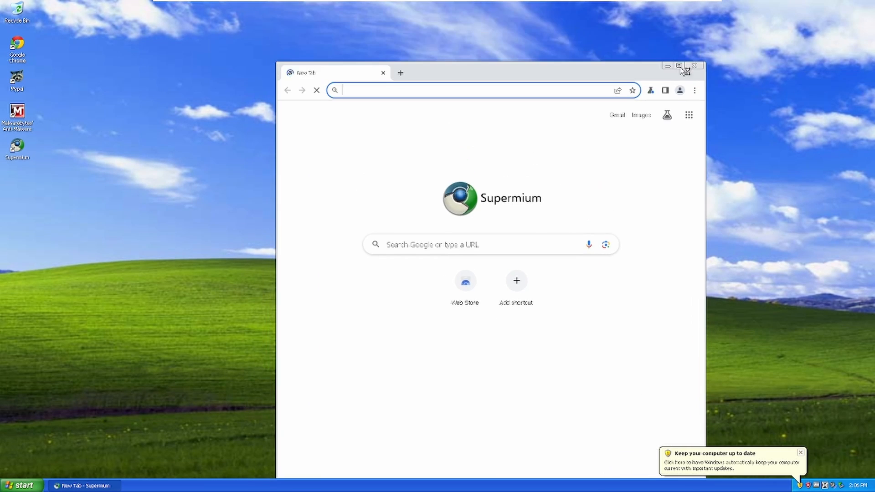
- Maximize Supermium, enter youtube.com in the address bar and dismiss the Windows update balloon
left_click(681, 65)
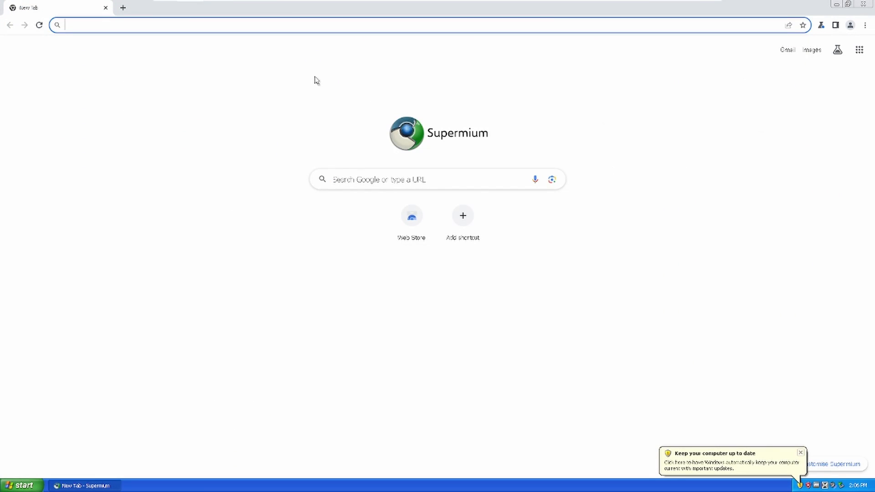
type("y")
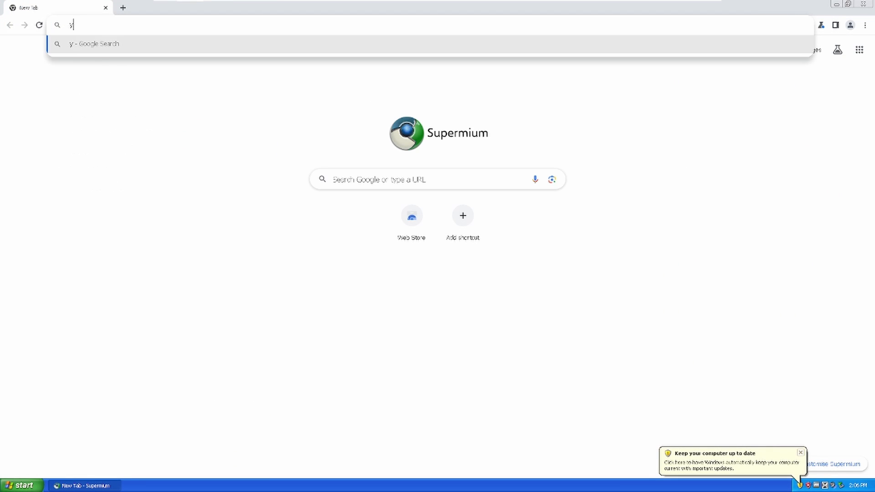
type("outube.com")
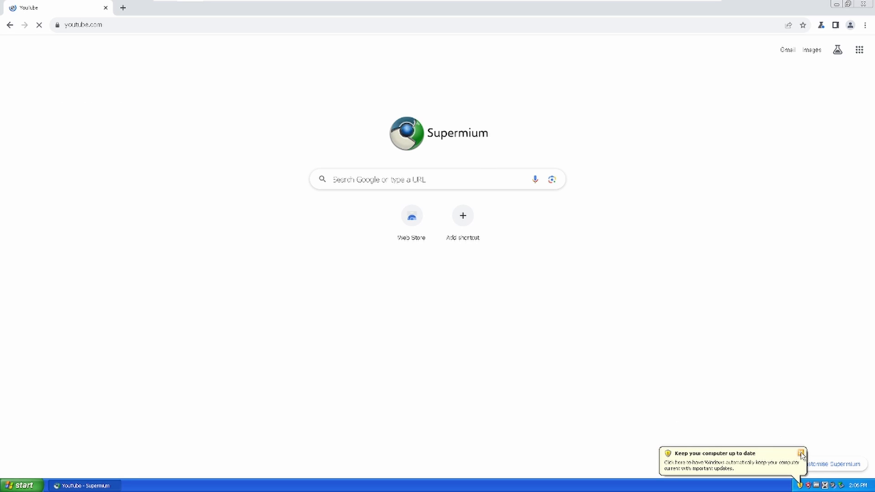
left_click(800, 451)
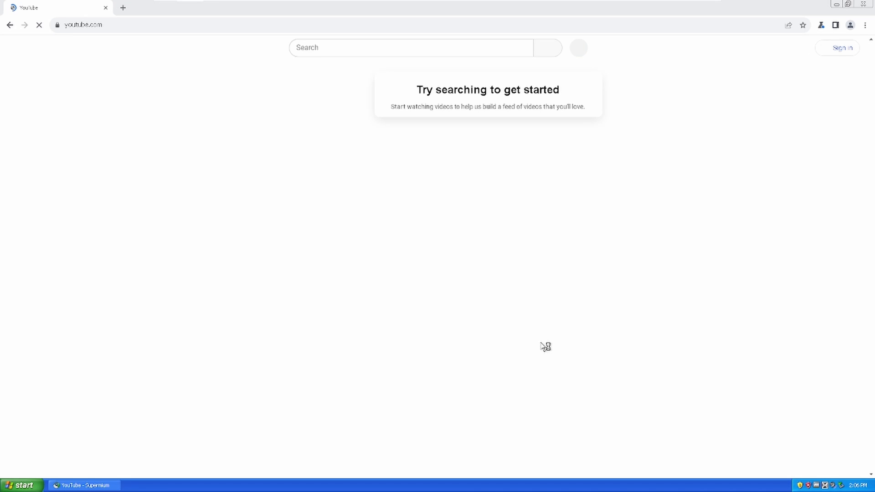
mouse_move(450, 352)
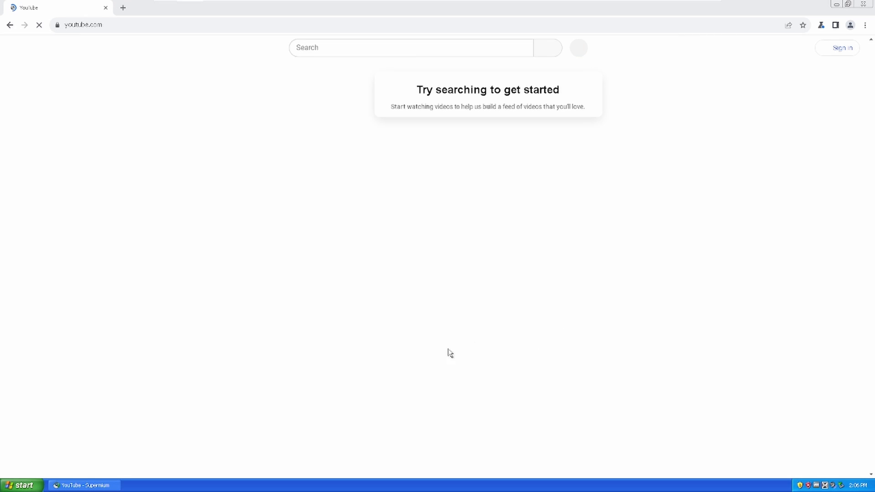
mouse_move(428, 125)
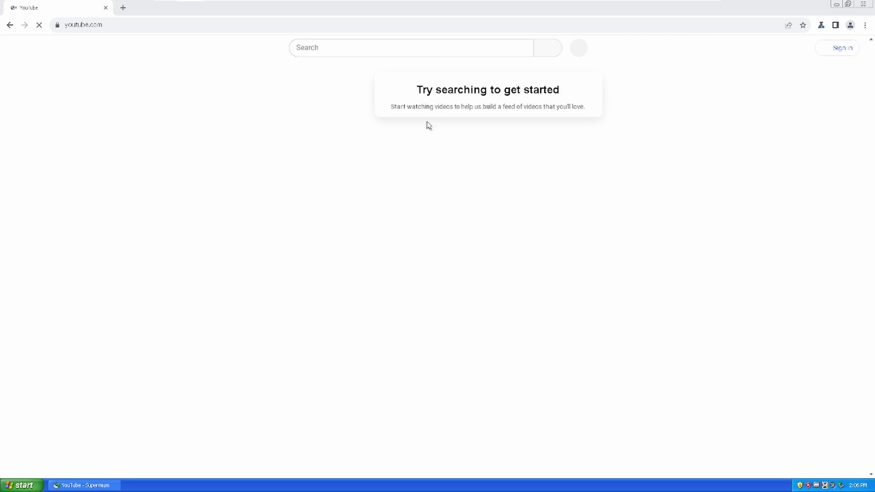
mouse_move(577, 171)
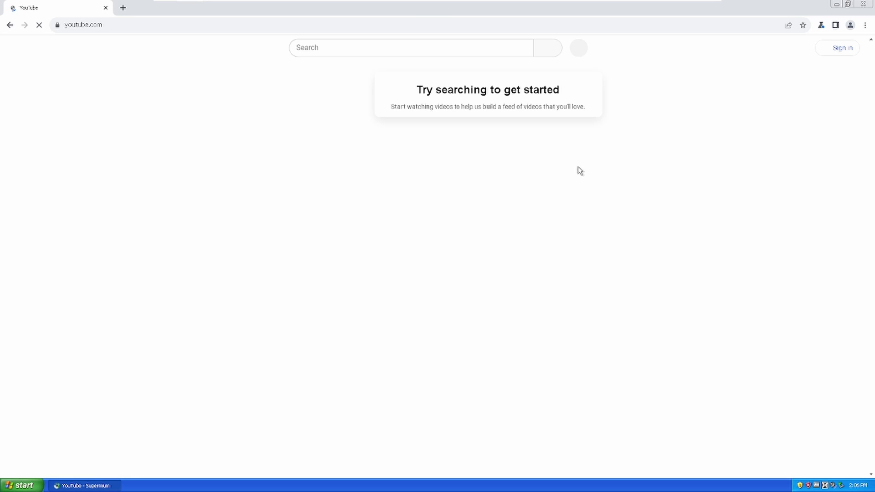
- Select the current page address in the address bar once YouTube has loaded
right_click(409, 204)
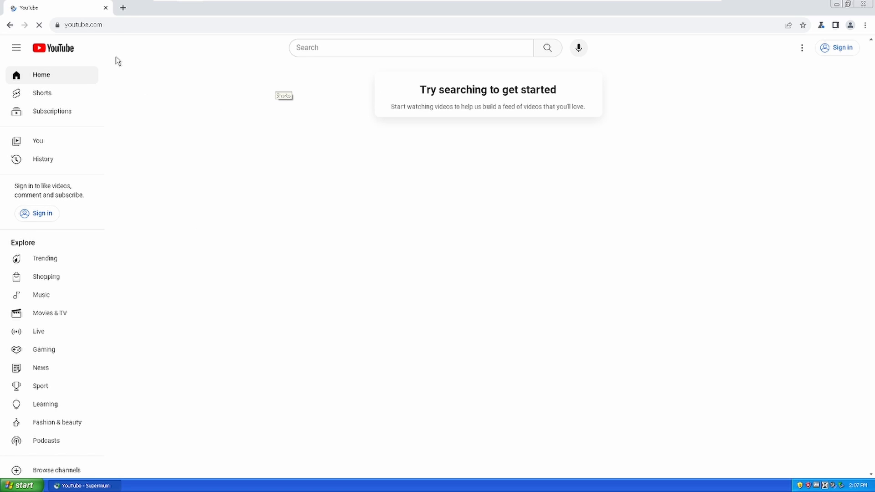
mouse_move(133, 25)
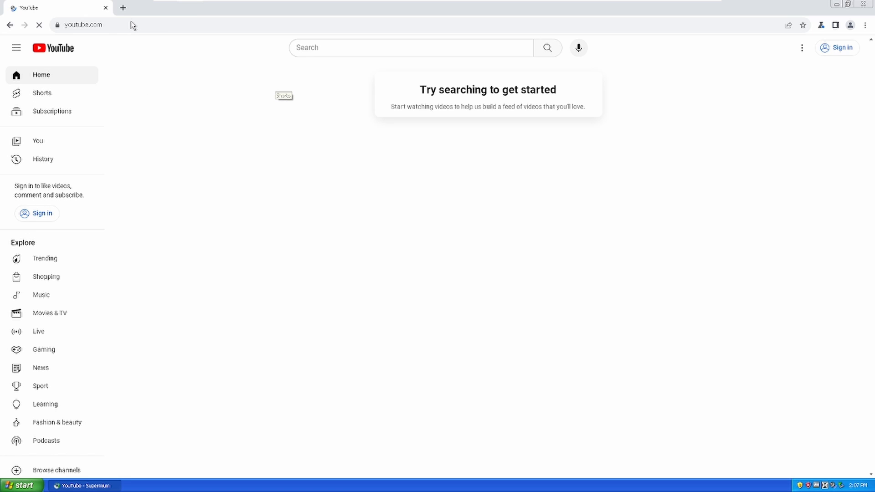
left_click(84, 24)
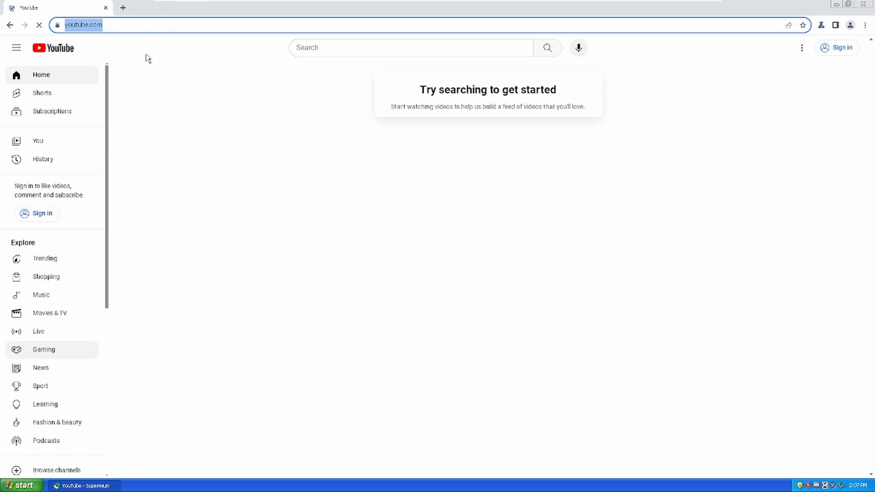
mouse_move(238, 352)
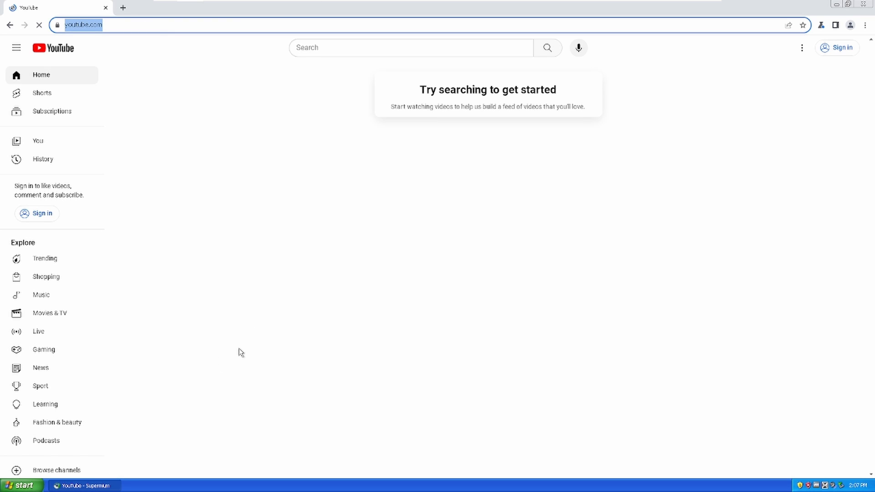
mouse_move(208, 321)
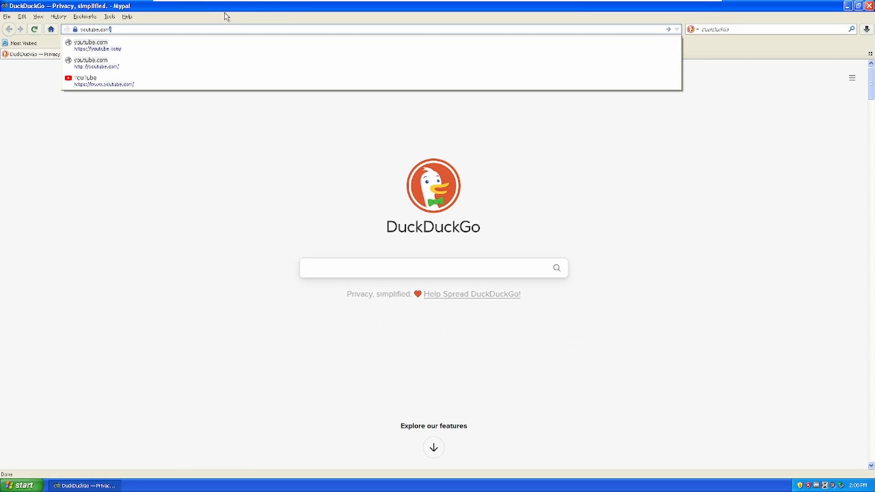
- Load youtube.com in Mypal from the suggested address, then close Mypal
left_click(100, 80)
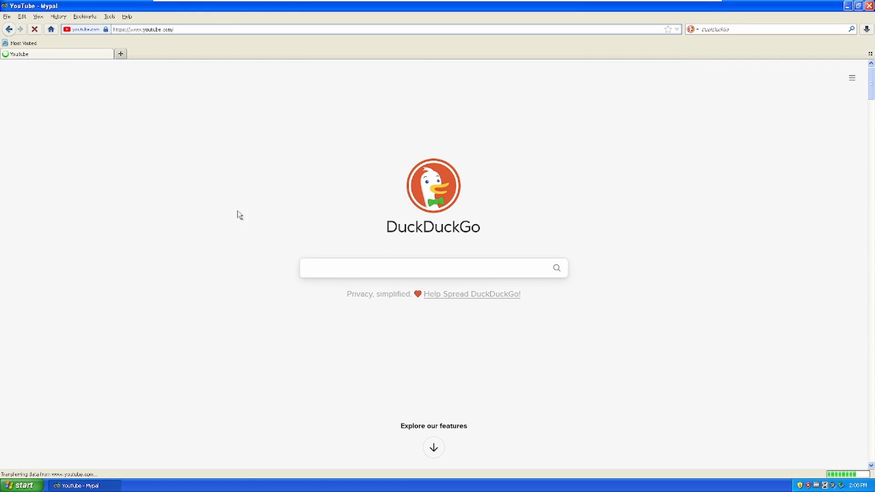
mouse_move(287, 234)
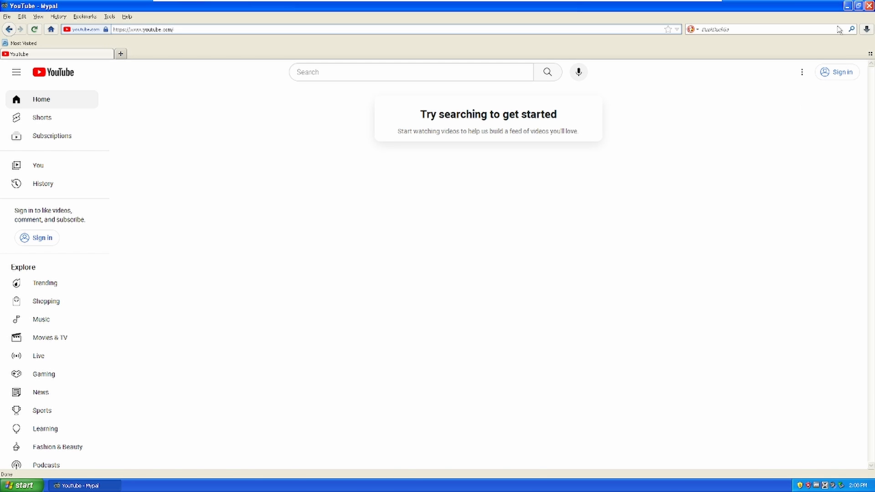
left_click(864, 7)
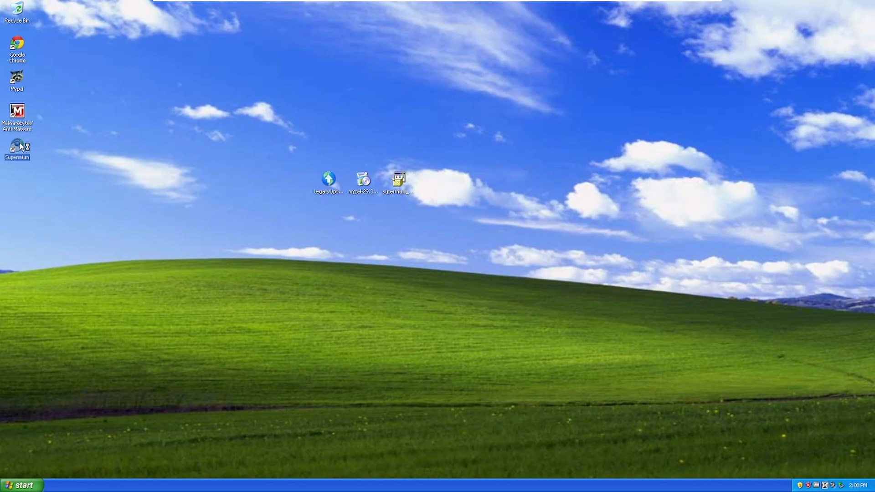
- Relaunch Supermium and go to the Scott Tech Tips youtube.com/@ channel address
double_click(17, 150)
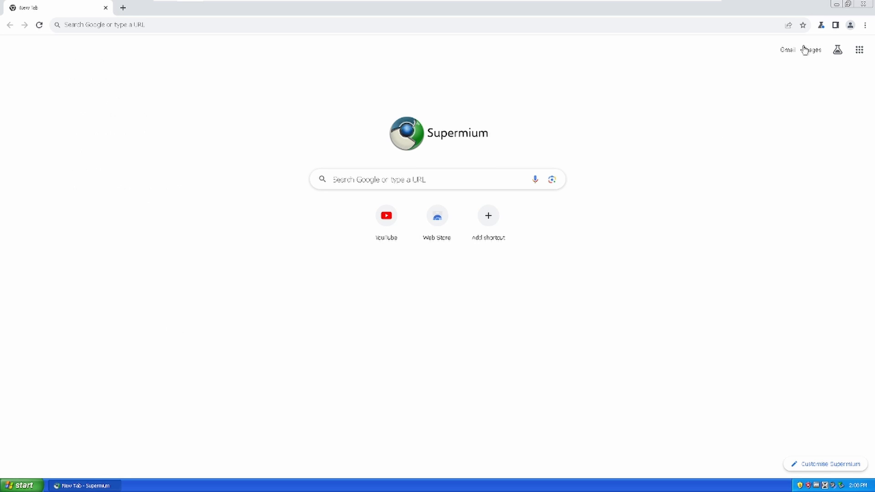
left_click(113, 25)
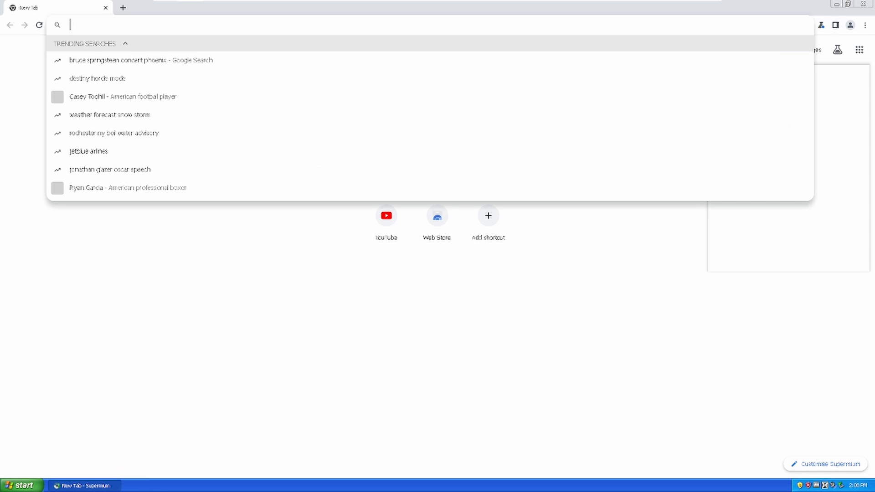
type("youtube.com/@scotttech")
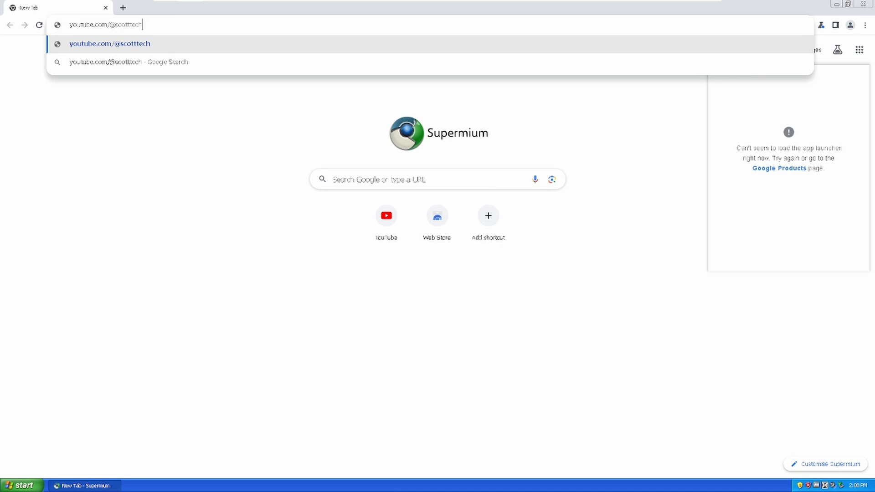
key("Enter")
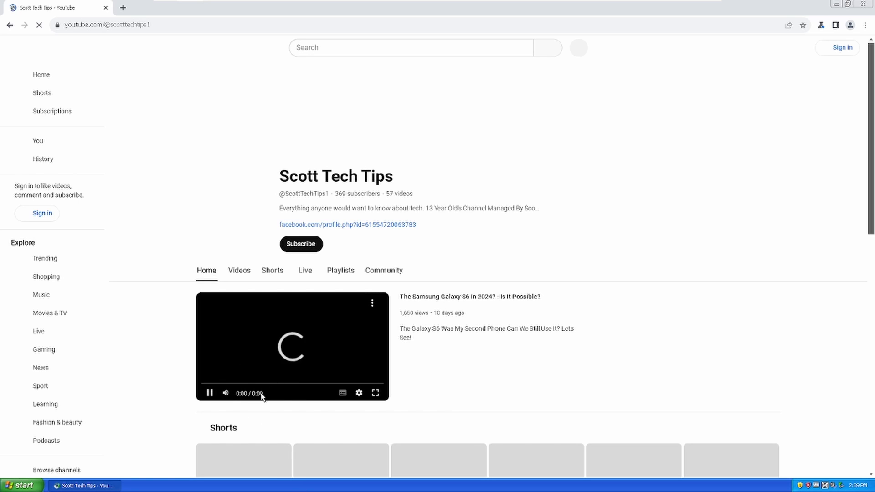
mouse_move(254, 373)
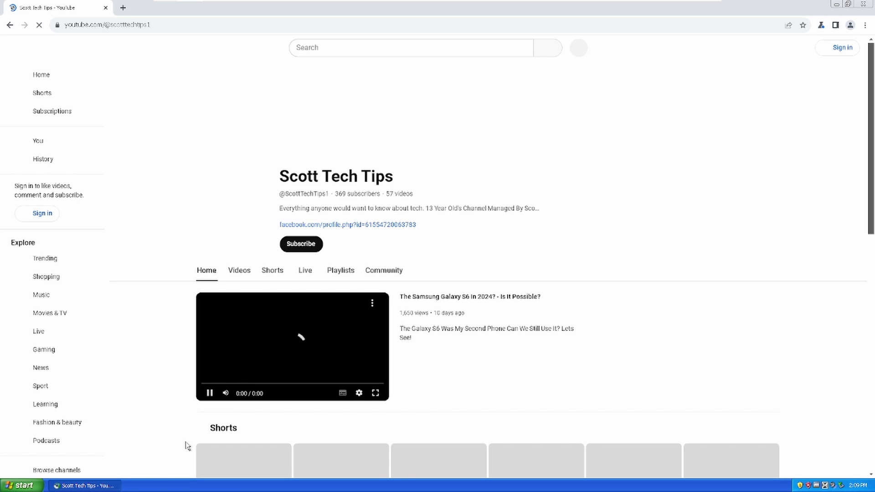
- Force-close the unresponsive Supermium via the taskbar Close option and End Now
left_click(22, 485)
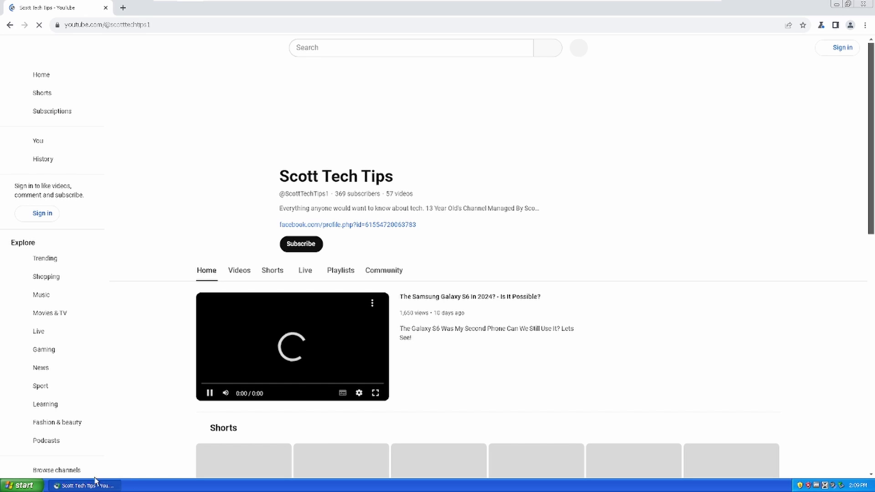
right_click(84, 484)
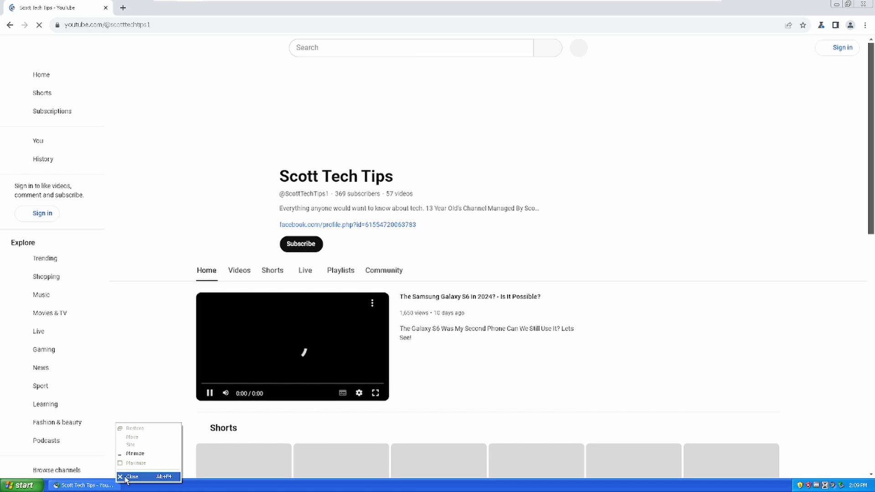
left_click(131, 476)
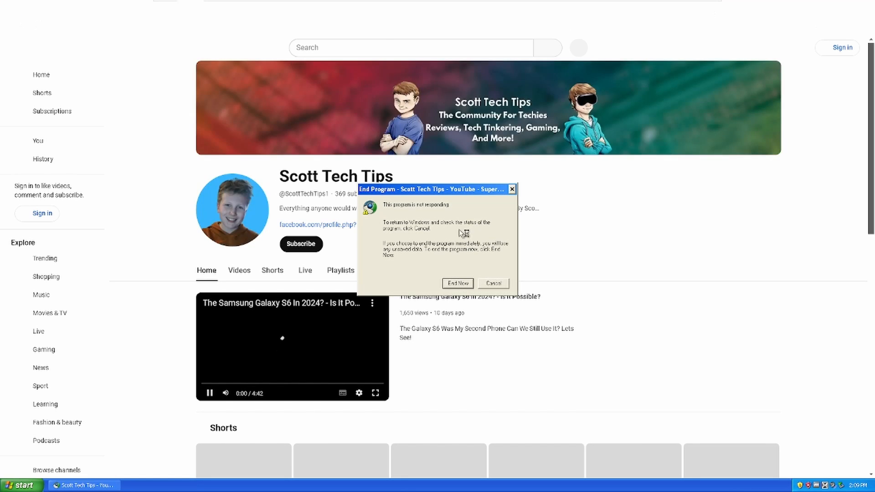
left_click(457, 283)
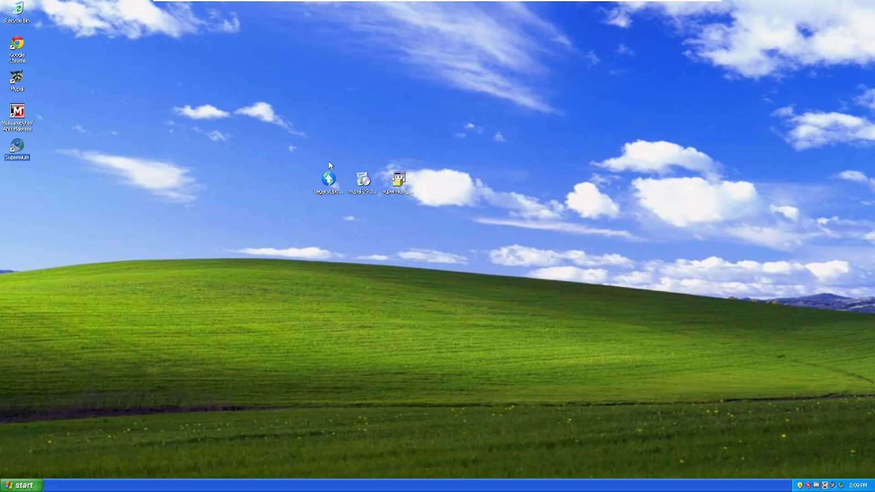
mouse_move(33, 137)
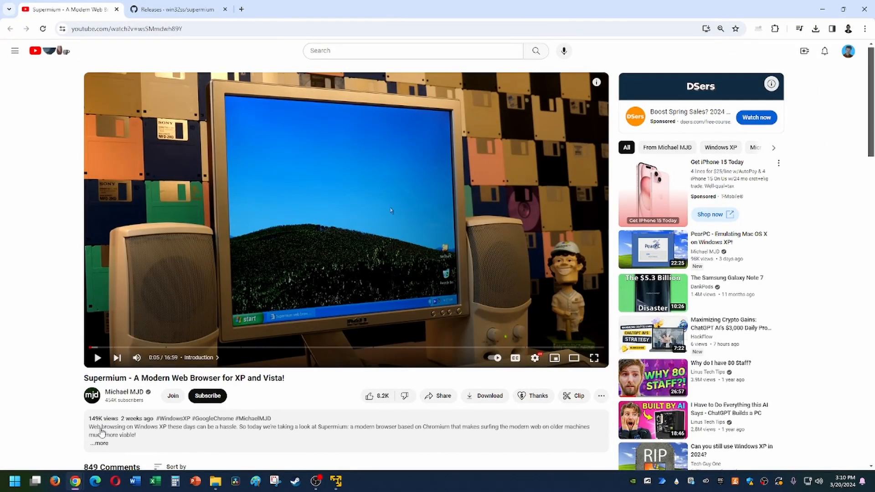
scroll("down", 3)
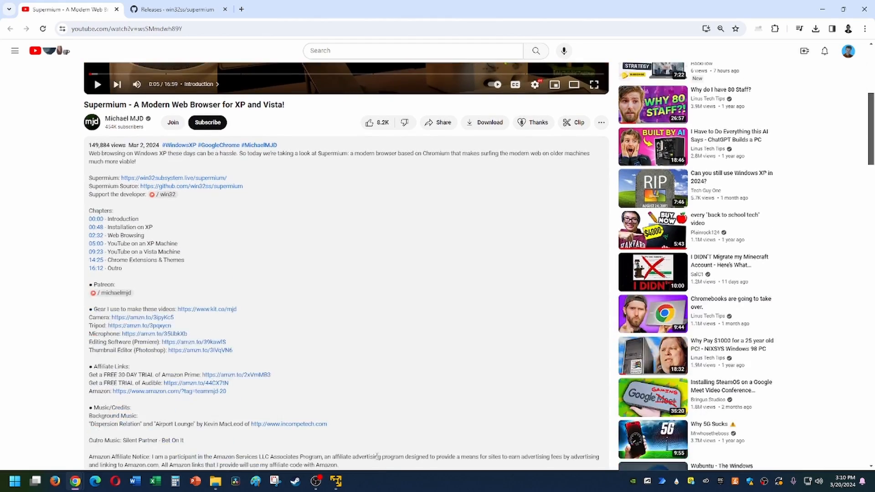
scroll("down", 3)
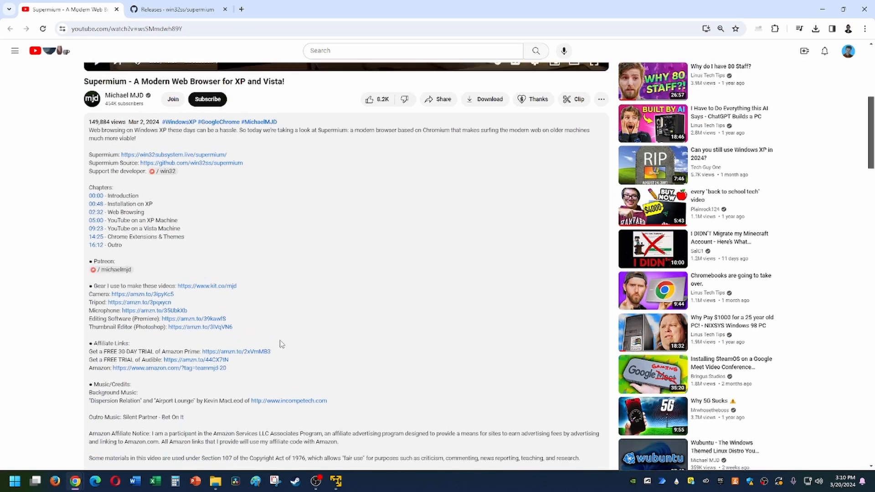
scroll("up", 3)
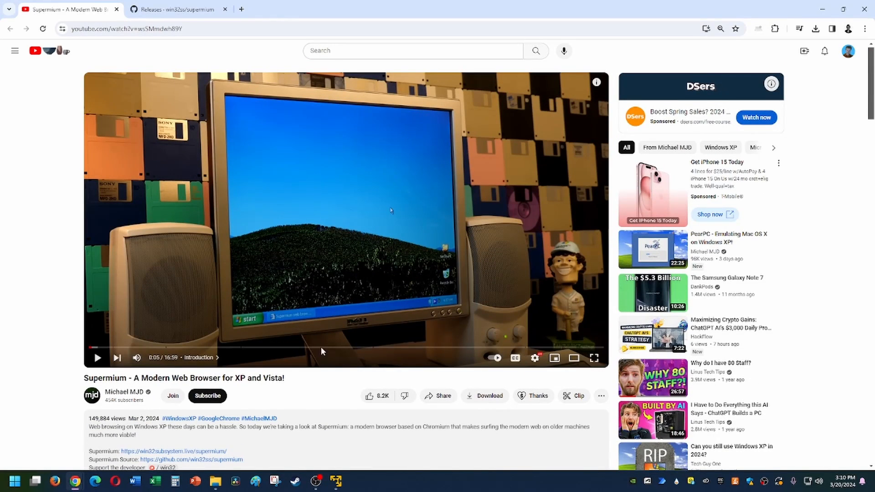
mouse_move(166, 374)
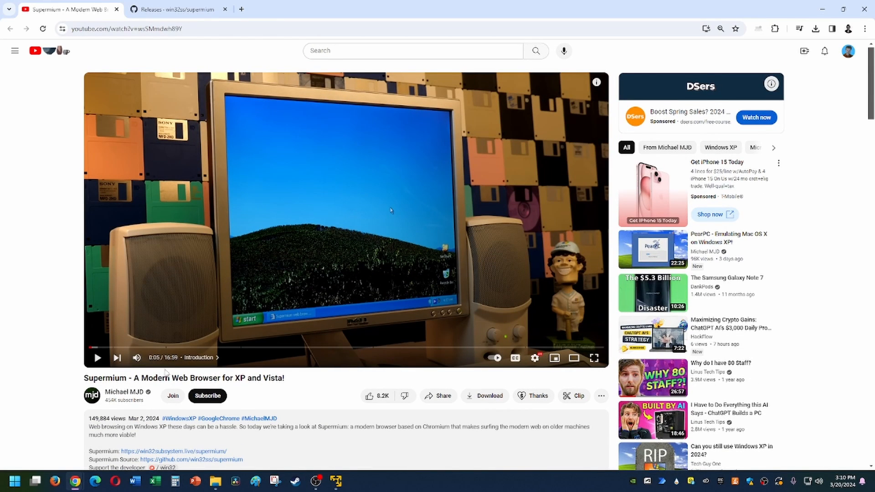
mouse_move(199, 357)
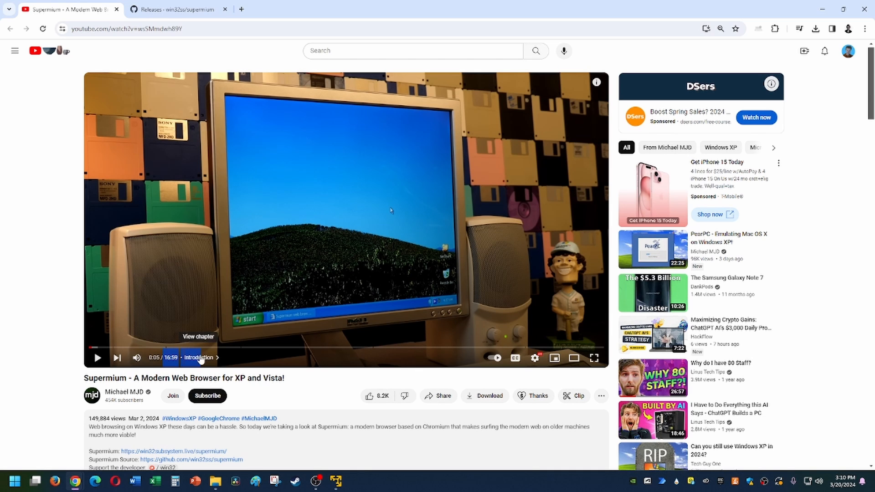
mouse_move(384, 343)
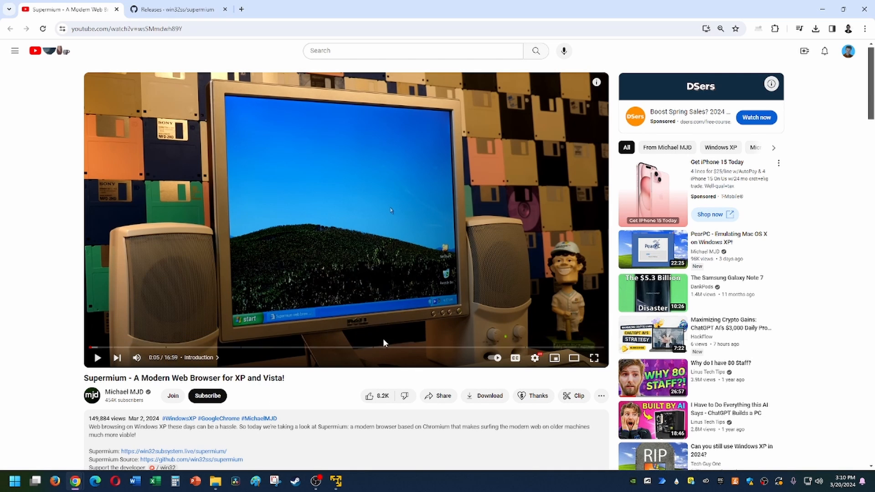
mouse_move(359, 350)
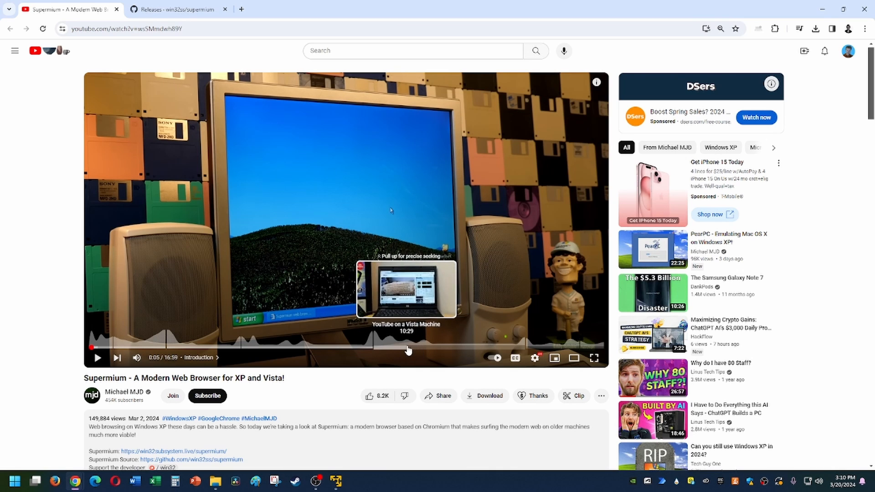
mouse_move(566, 363)
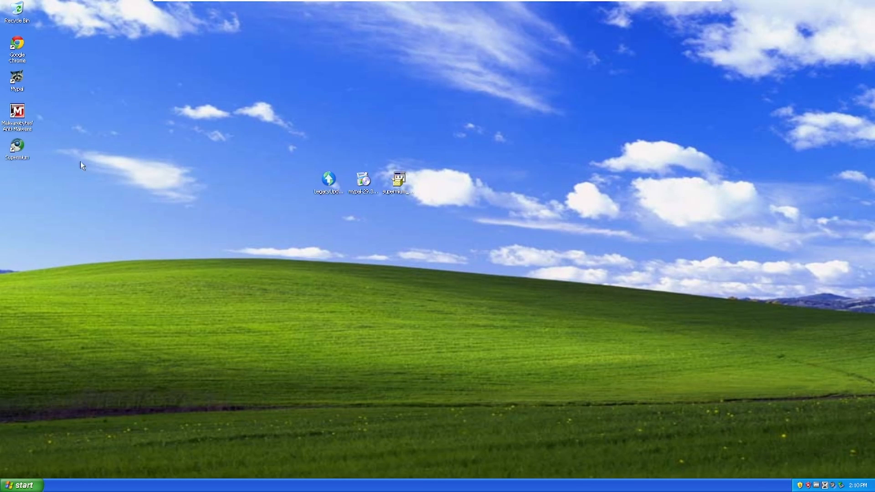
mouse_move(274, 180)
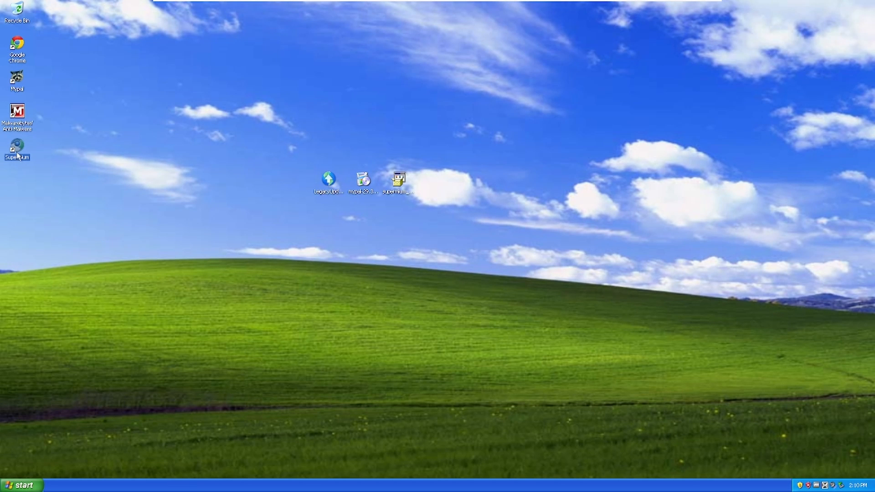
- Relaunch Supermium from the desktop and open the Chrome Web Store from the New Tab page
double_click(17, 152)
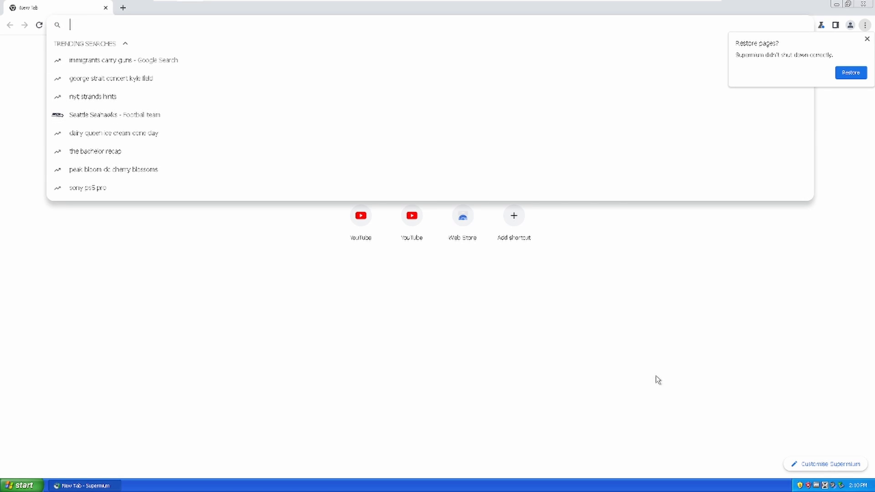
left_click(462, 216)
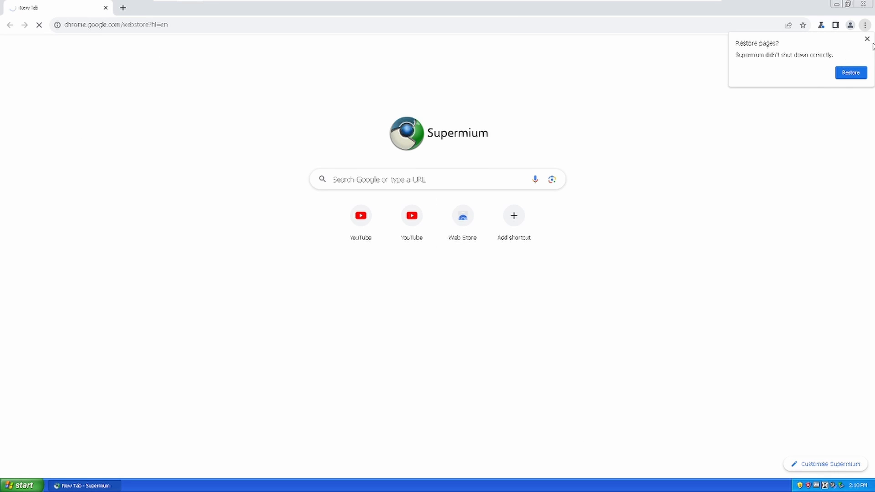
- Let the Chrome Web Store Discover page load, then close the Supermium window to the XP desktop
left_click(462, 215)
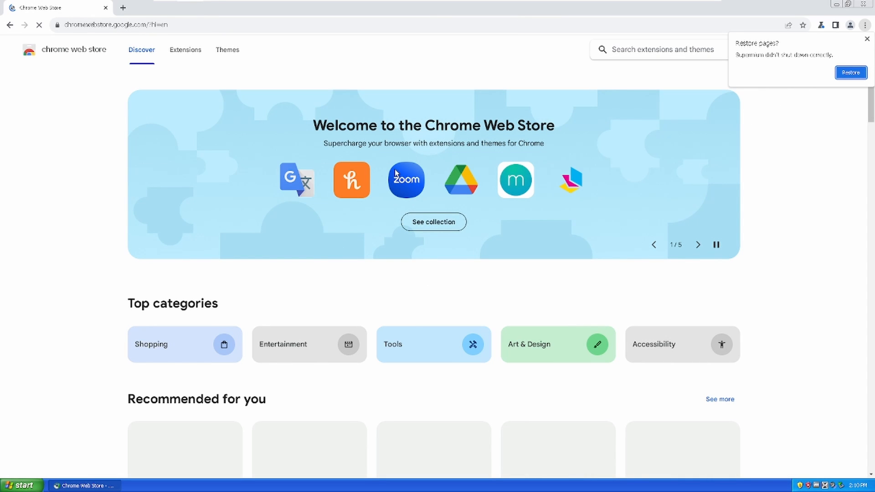
mouse_move(318, 208)
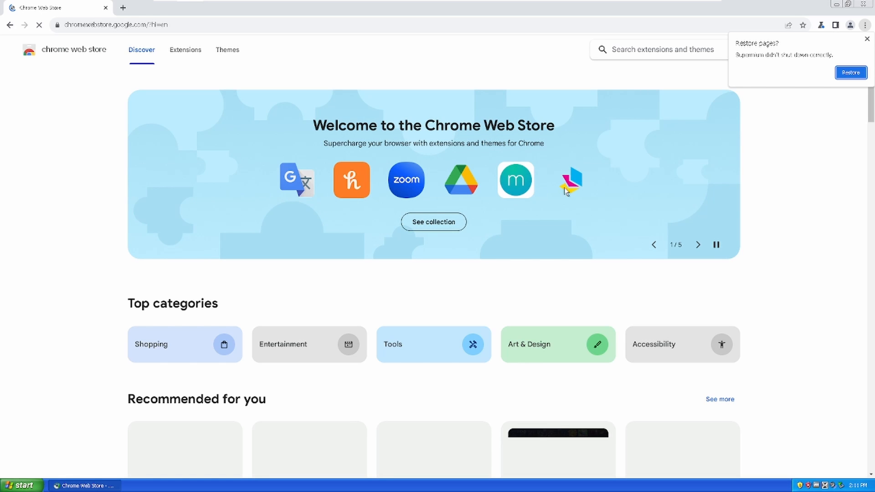
mouse_move(508, 189)
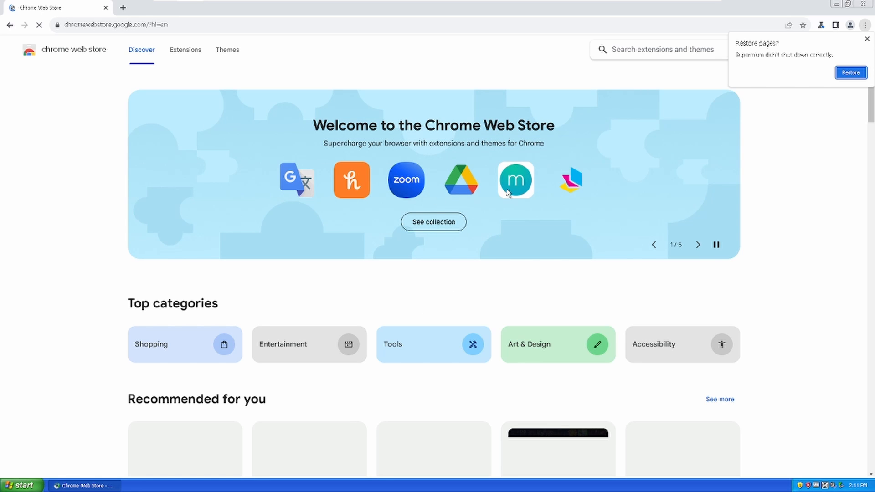
mouse_move(547, 199)
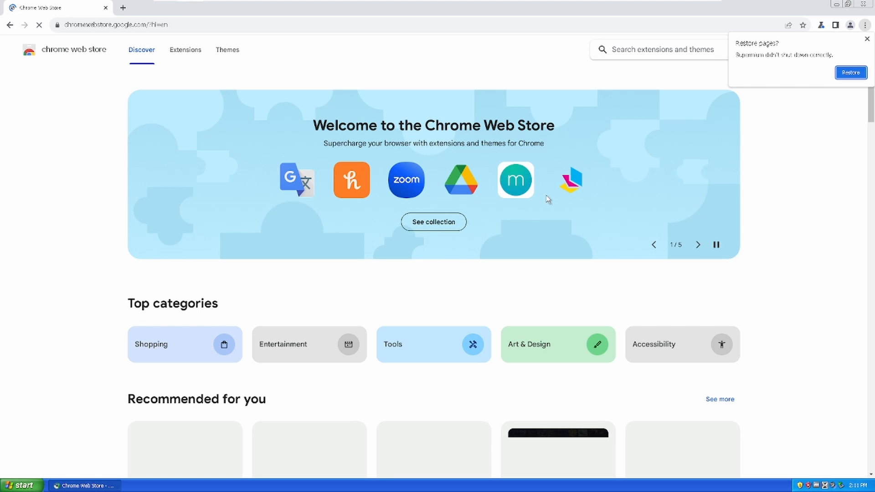
mouse_move(423, 265)
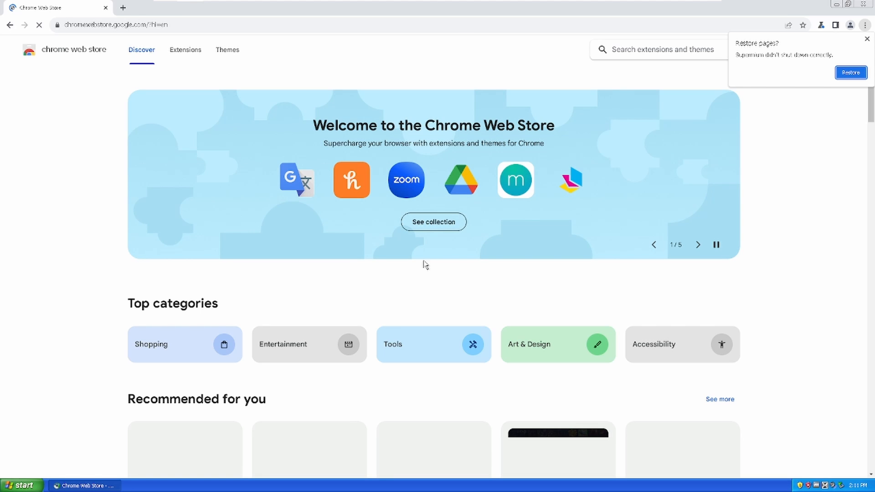
mouse_move(293, 367)
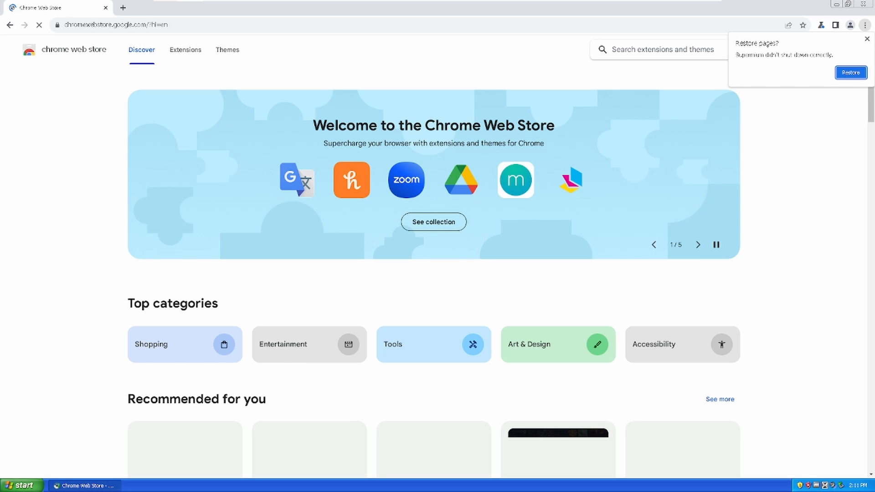
mouse_move(319, 154)
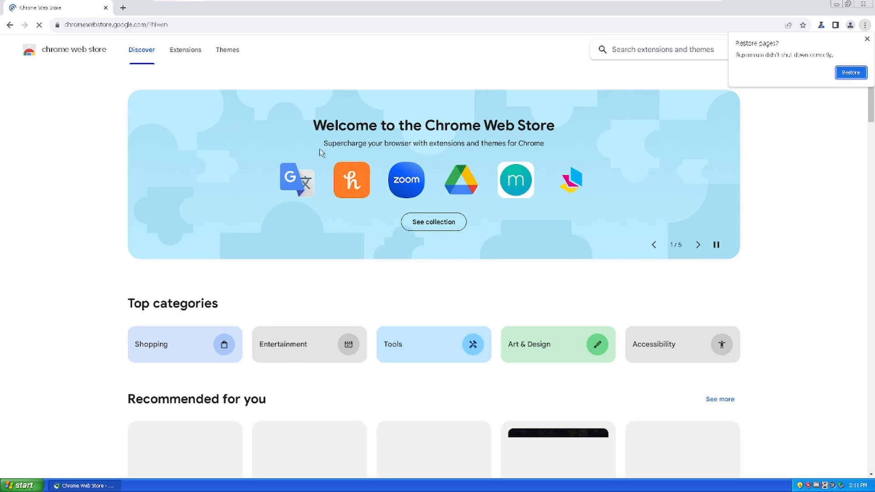
mouse_move(526, 162)
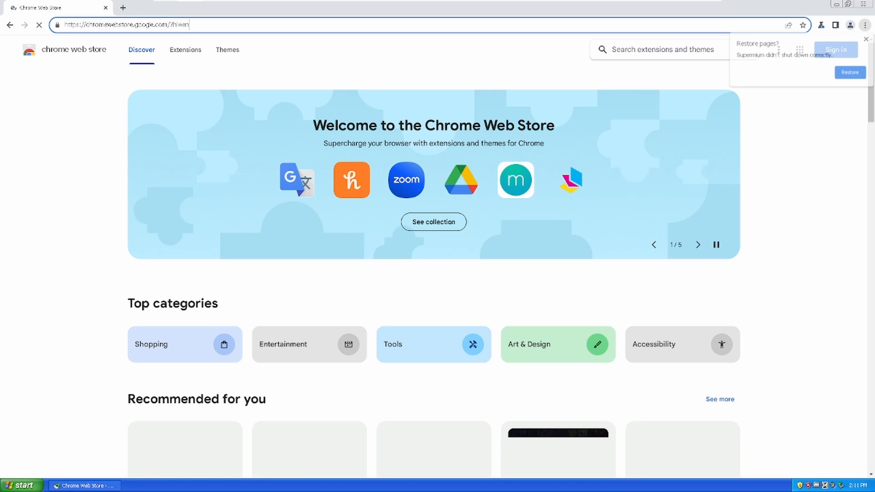
right_click(87, 486)
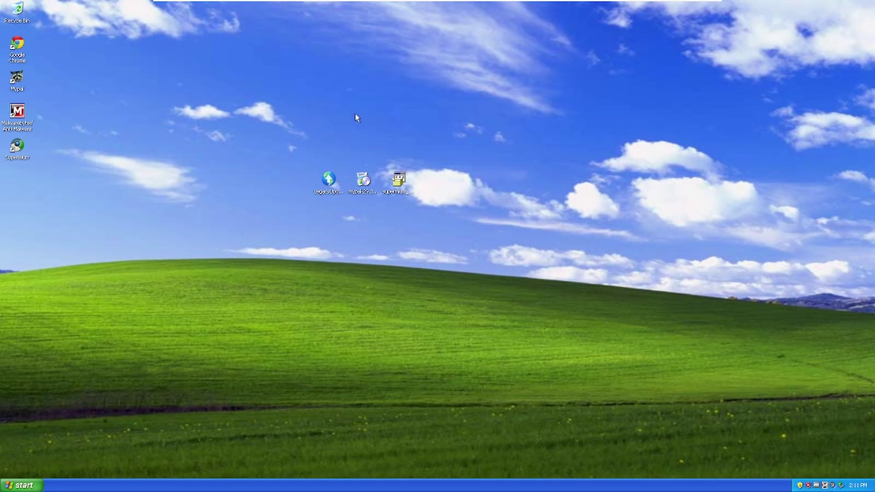
- Relaunch Supermium from the desktop shortcut onto a fresh New Tab page
left_click(19, 483)
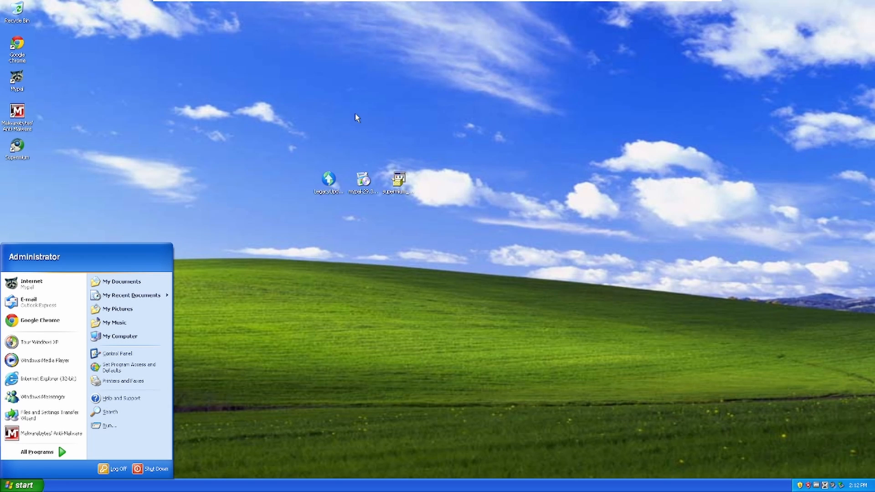
mouse_move(47, 148)
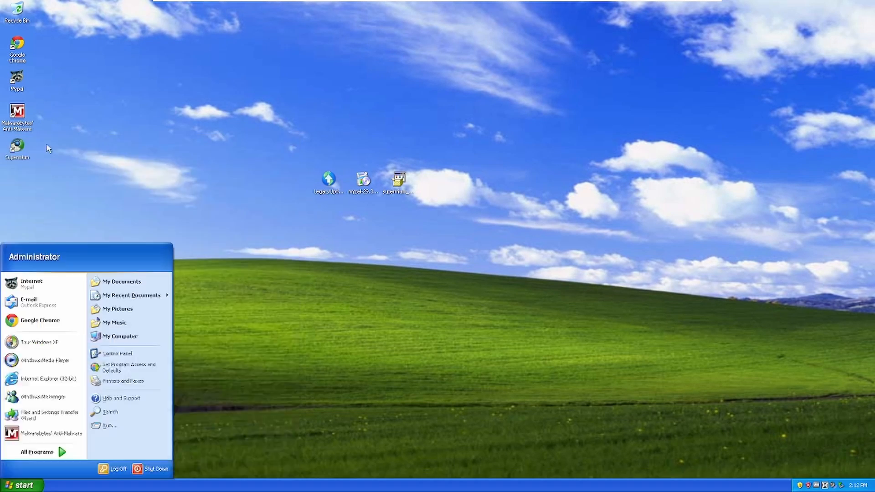
left_click(37, 321)
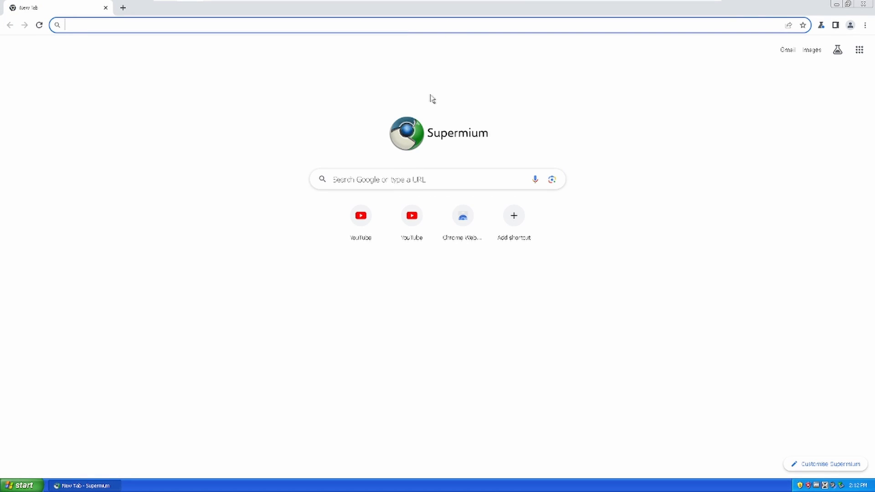
mouse_move(648, 147)
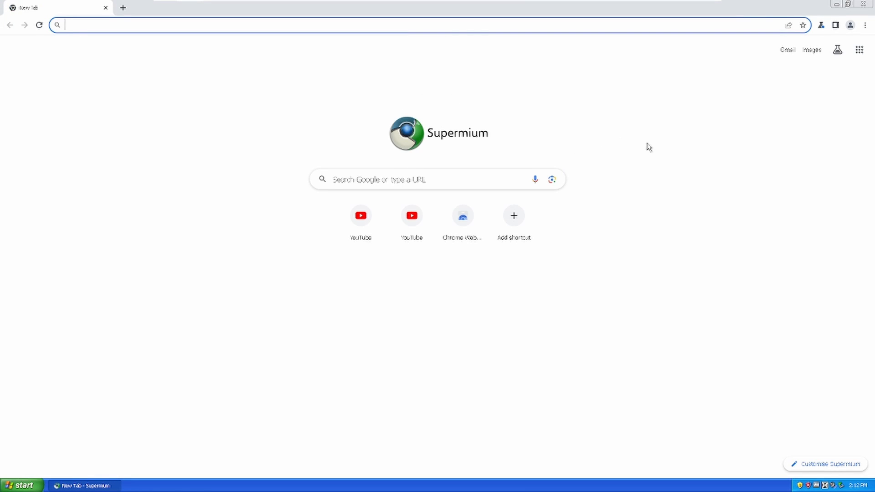